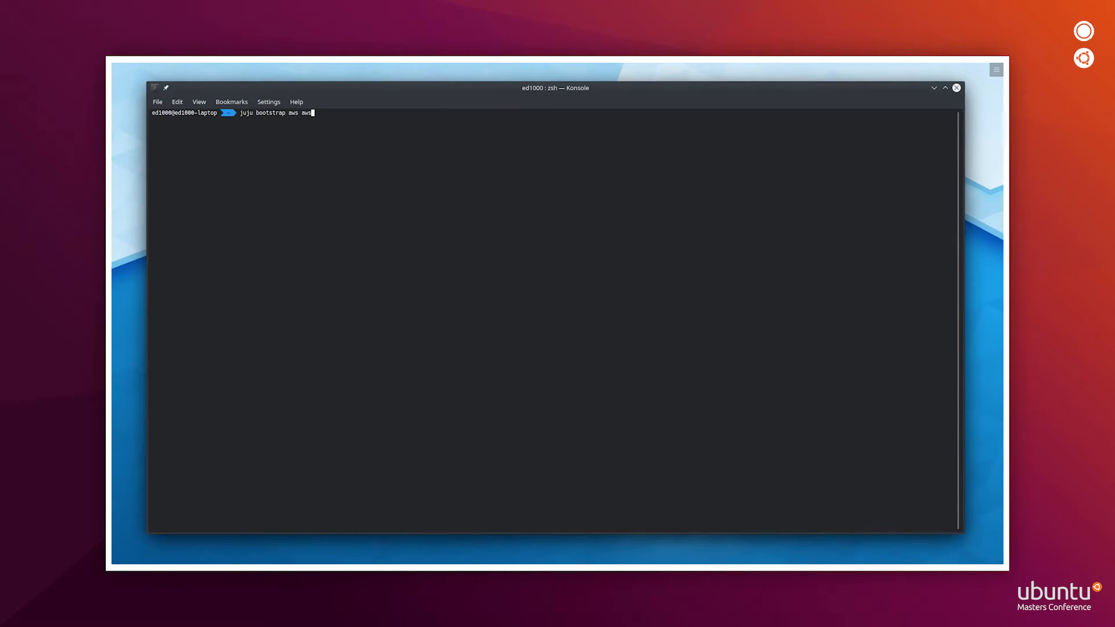
Bootstrap the aws-controller Juju controller on AWS, then move into the k8s-aws directory.
type("-controller")
key("Return")
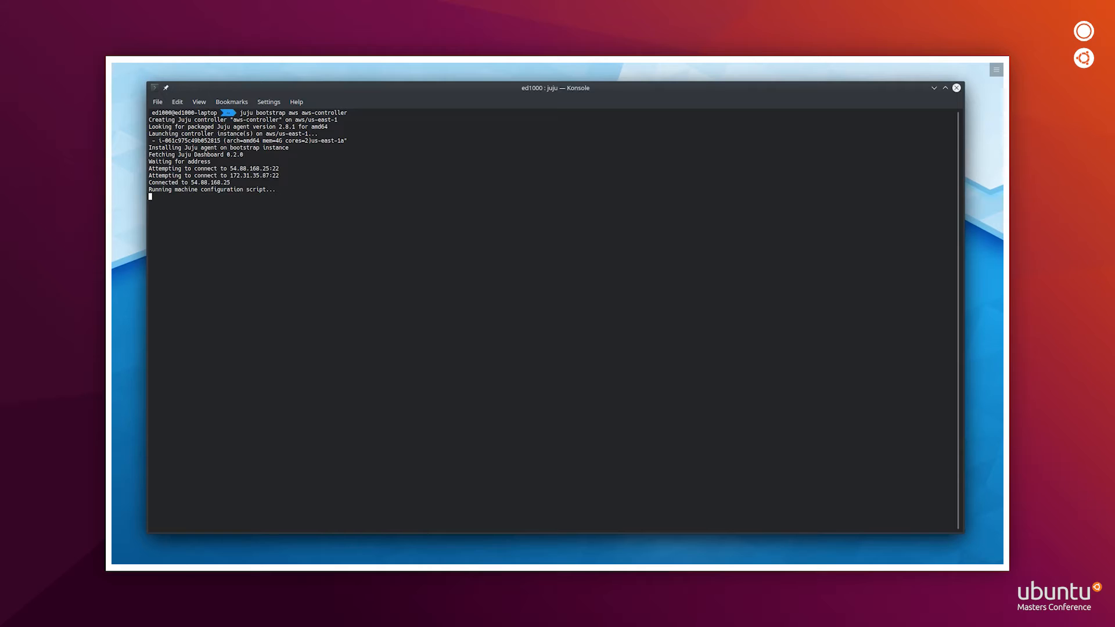
mouse_move(699, 258)
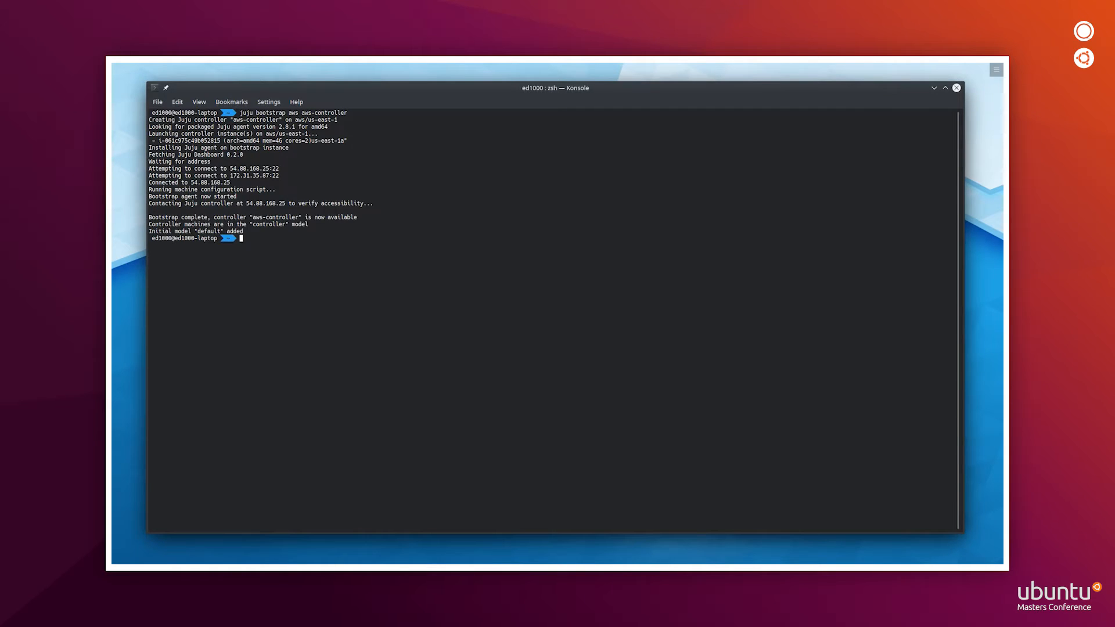
type("cd k8s-aws")
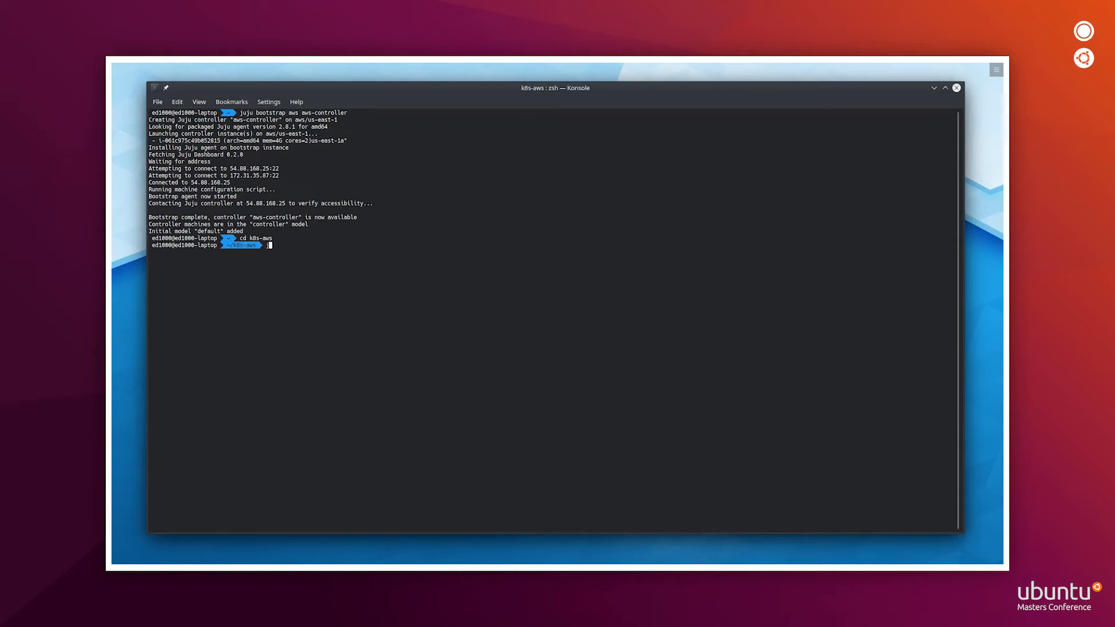
Create the vca Juju model and deploy the osm-vca bundle from vca.yaml into it.
type("juju add-model vca")
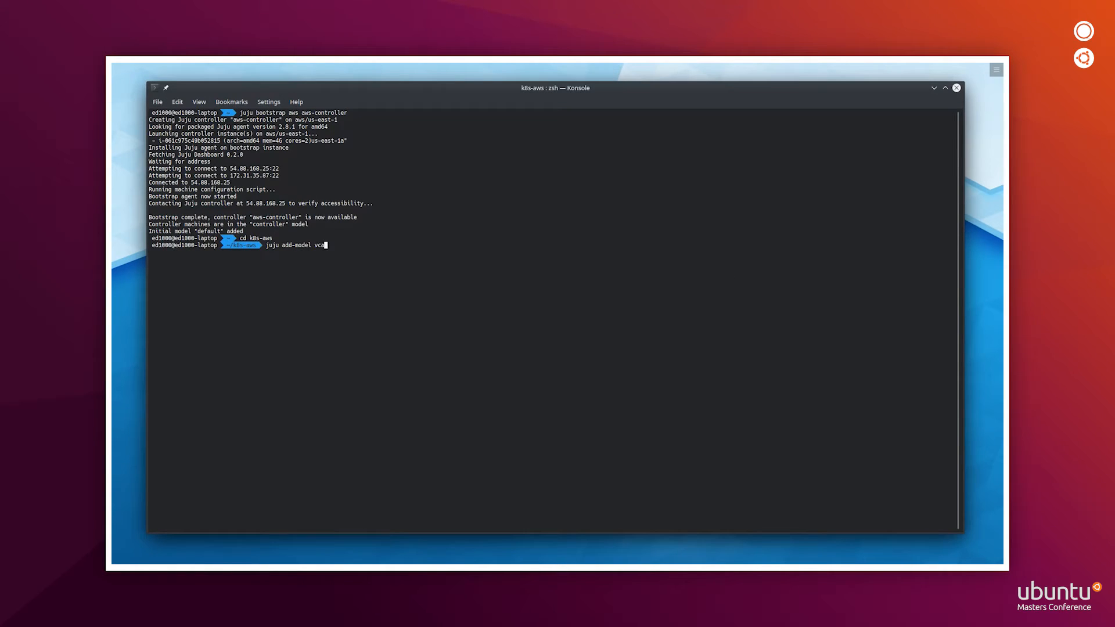
key("Return")
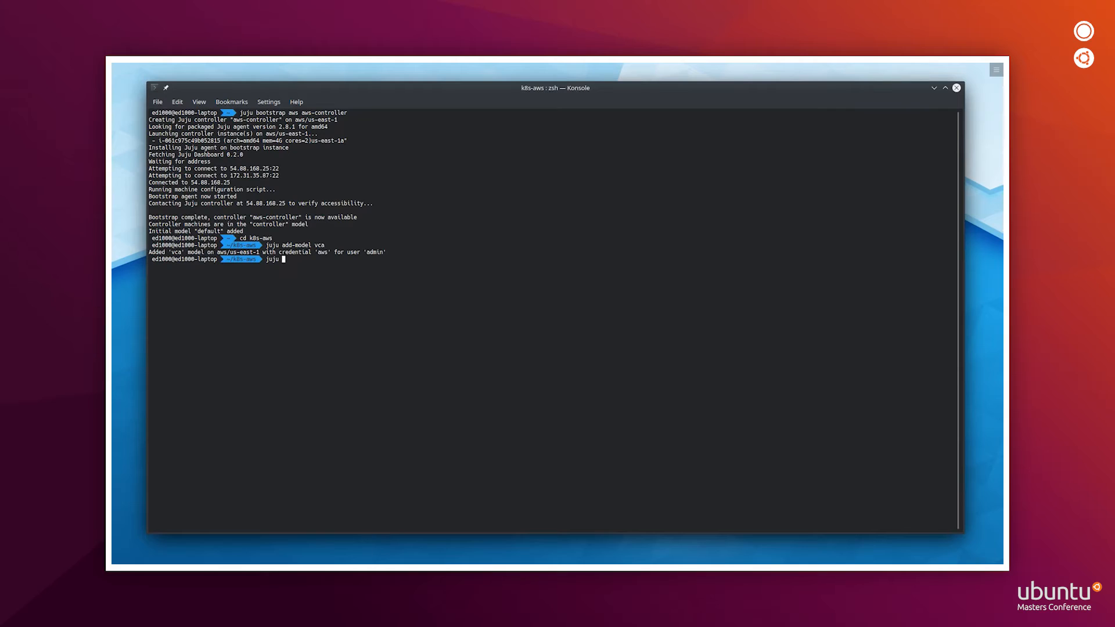
type("deploy ./vca.yaml")
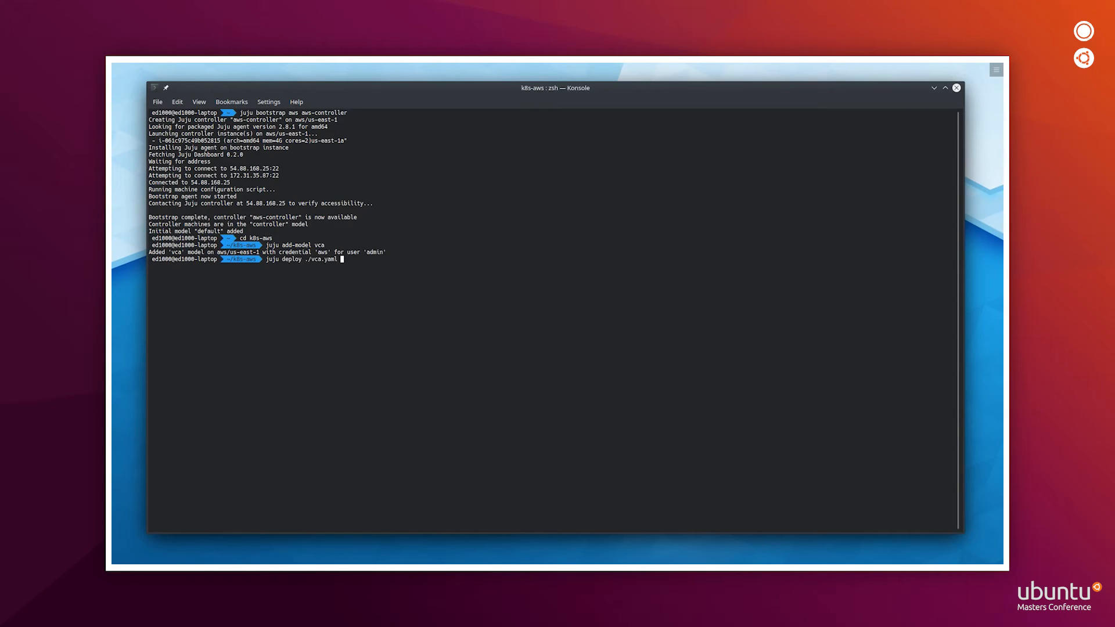
key("Return")
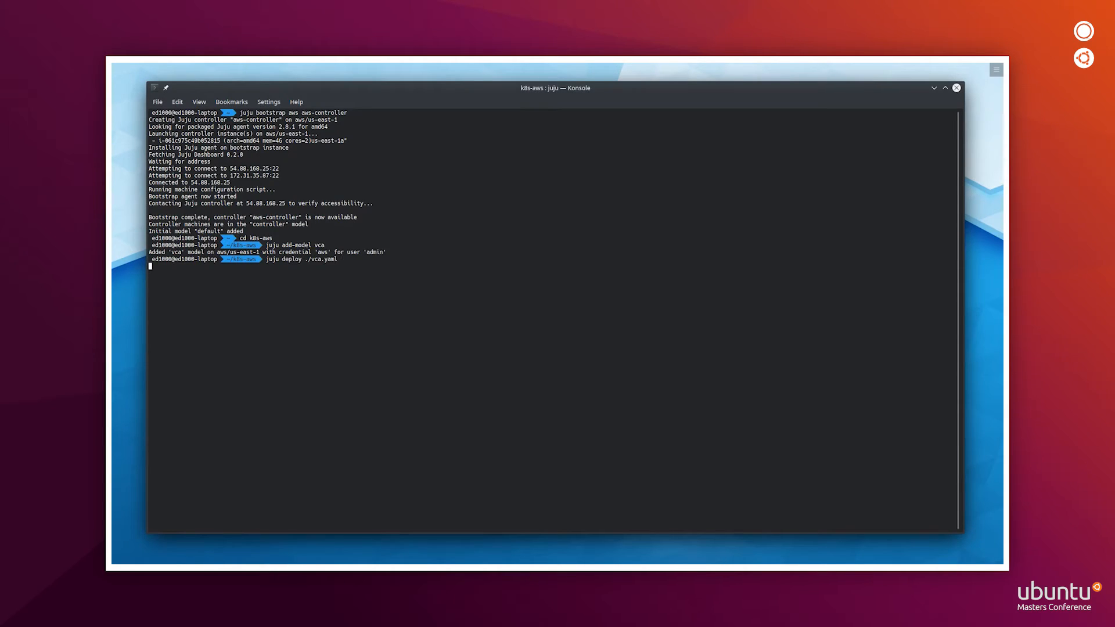
key("Return")
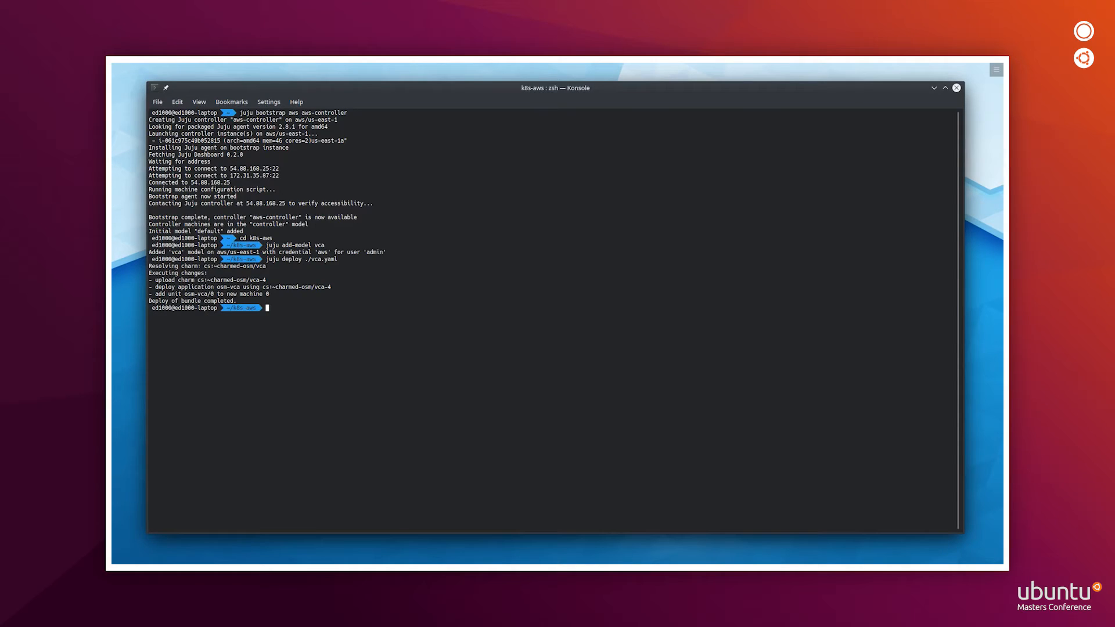
Inspect vca.yaml in vim and follow the live coloured juju status every second.
type("vim vca.yaml")
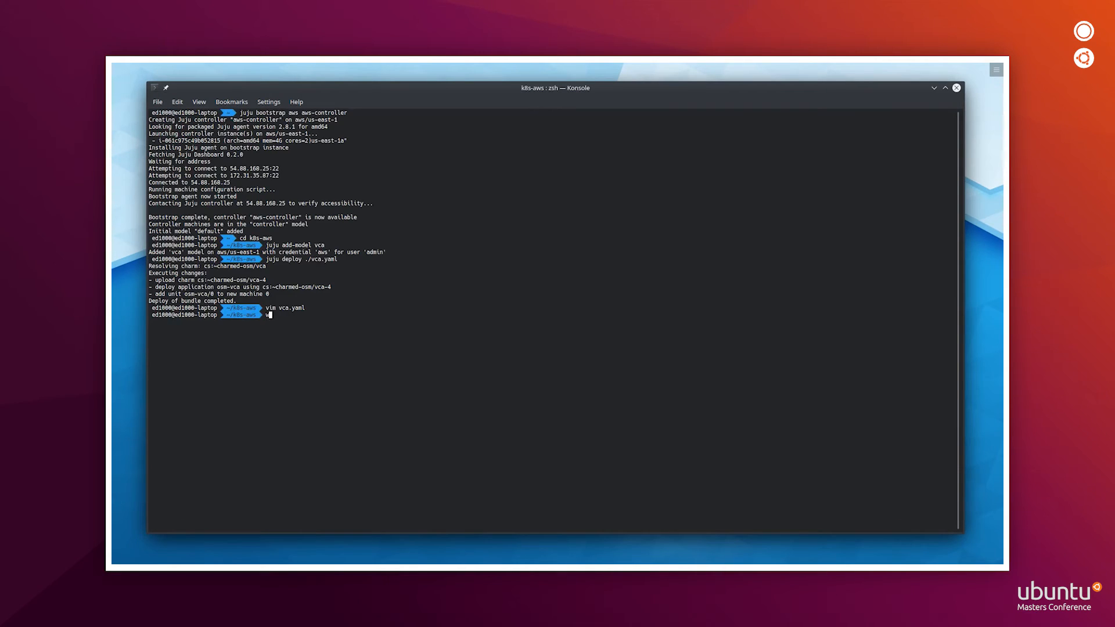
key("Return")
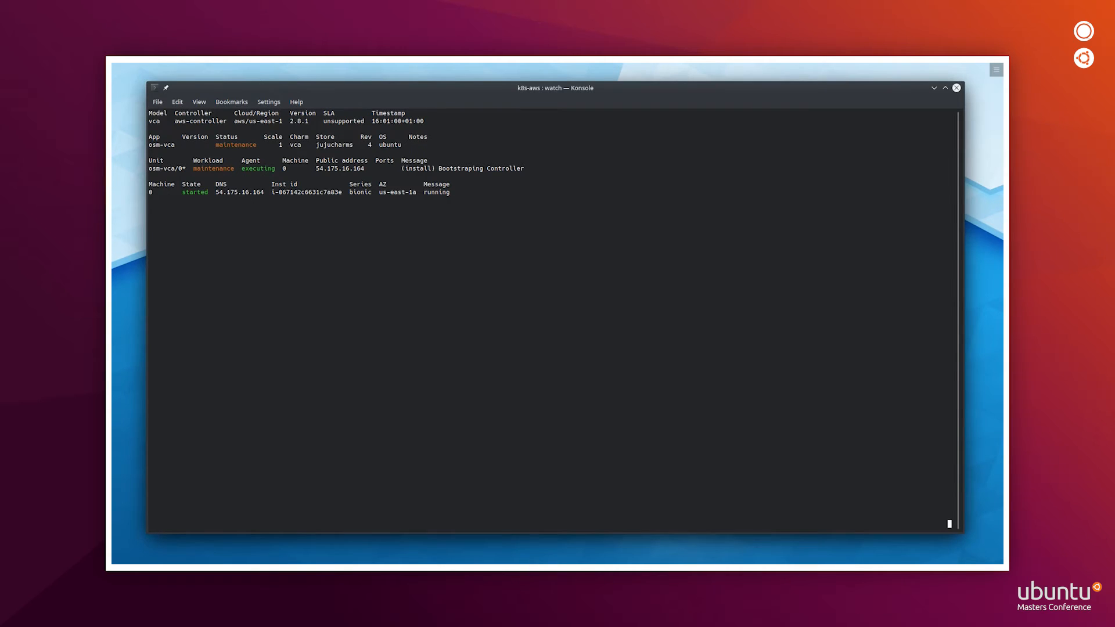
mouse_move(479, 267)
type("juju deploy charmed-kubernetes --overlay k8s-overlay.yaml")
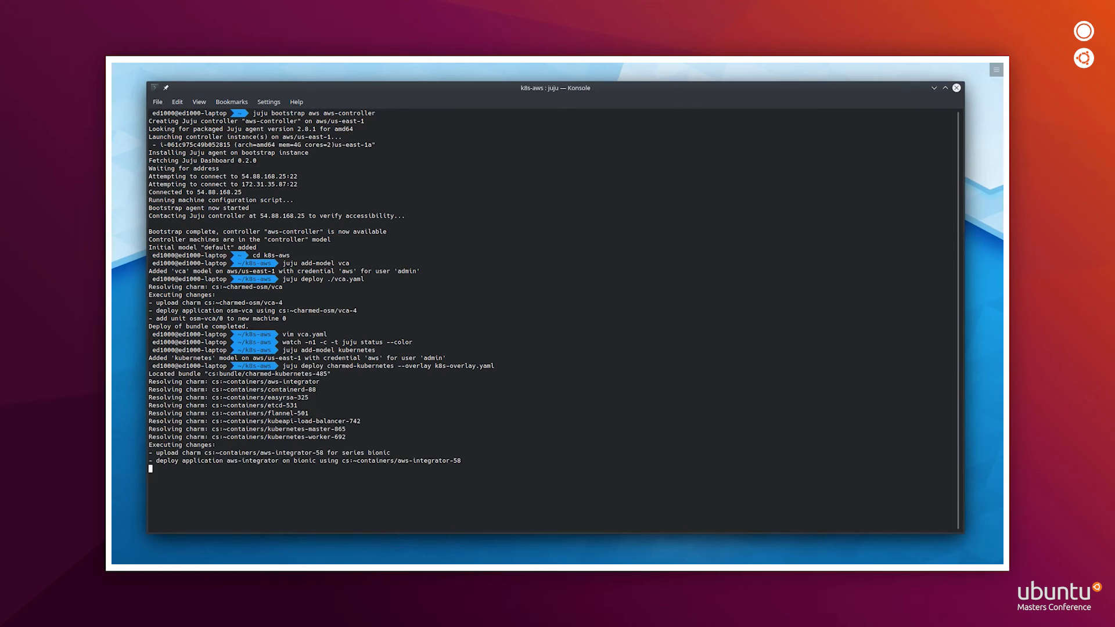
Scroll the live juju status of the Charmed Kubernetes deployment in the kubernetes model.
scroll("down", 3)
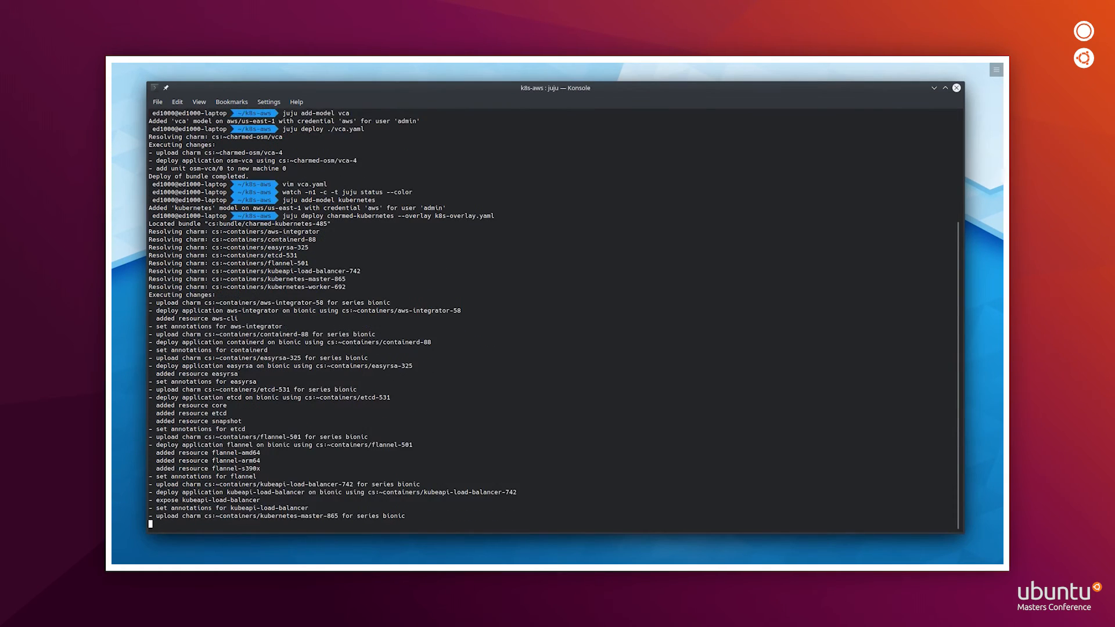
scroll("down", 3)
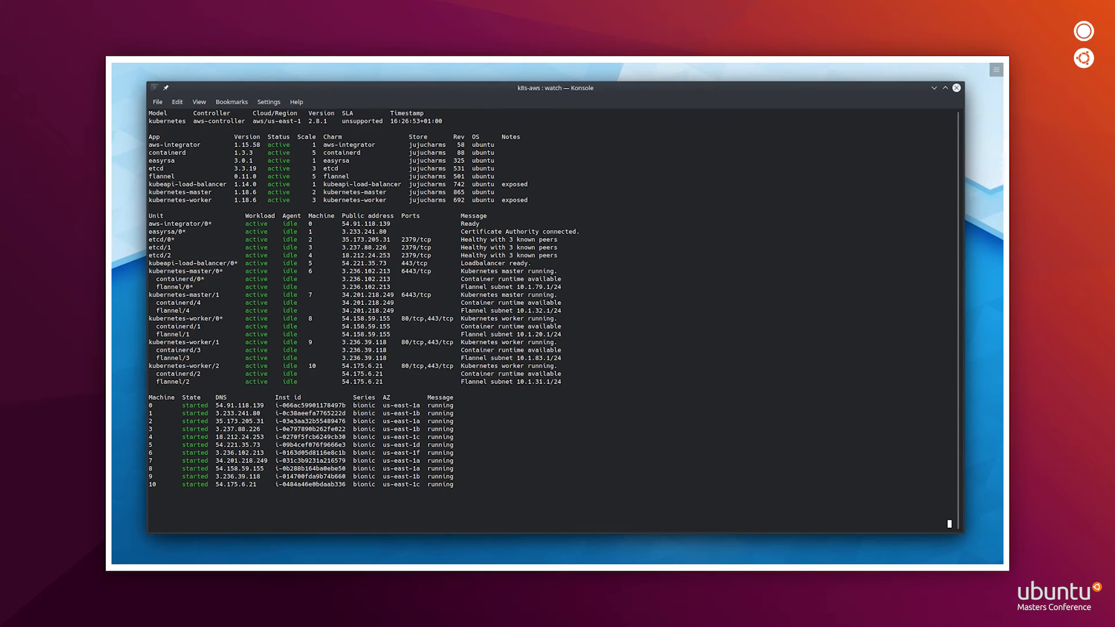
Copy the kubeconfig from kubernetes-master/0 and set REGION to aws/us-east-1.
key("ctrl+c")
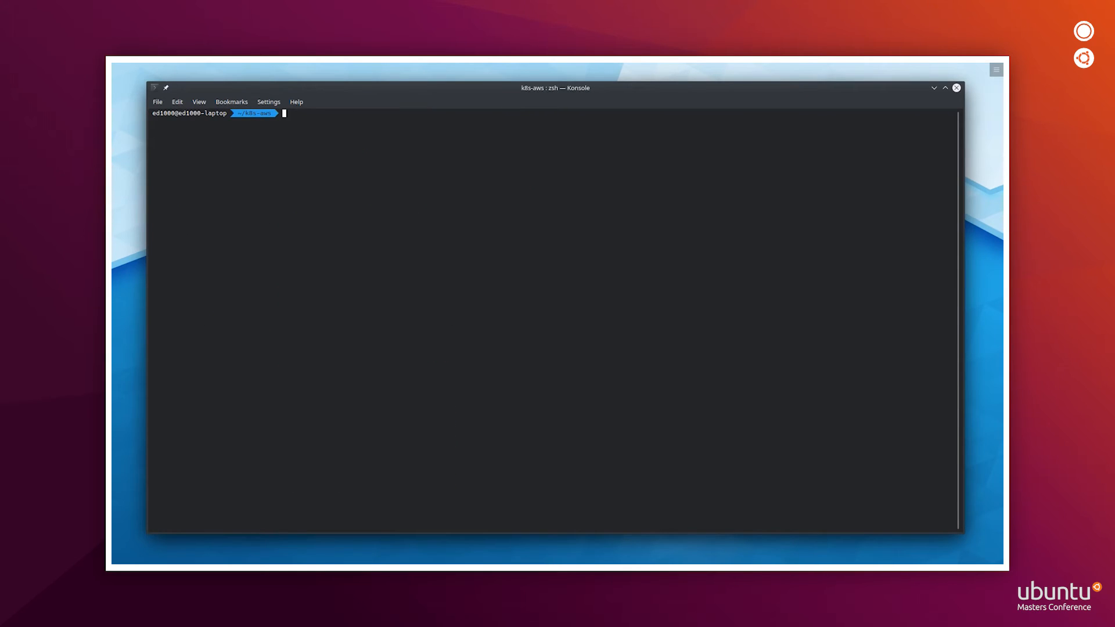
type("juju scp kubernetes-master/0:config ~/.kube/config")
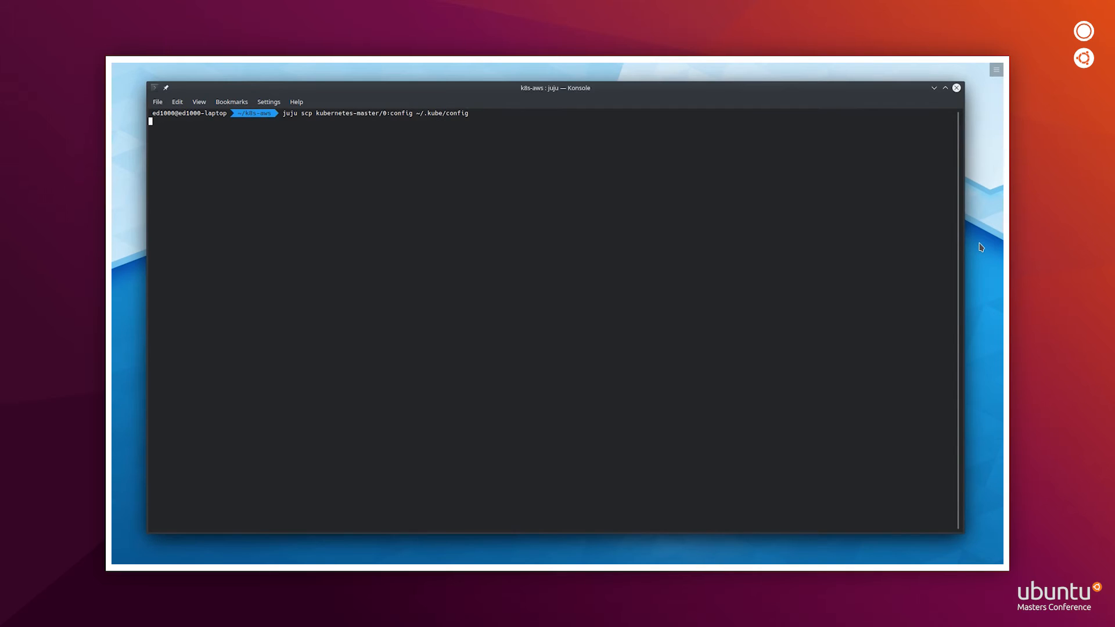
key("Return")
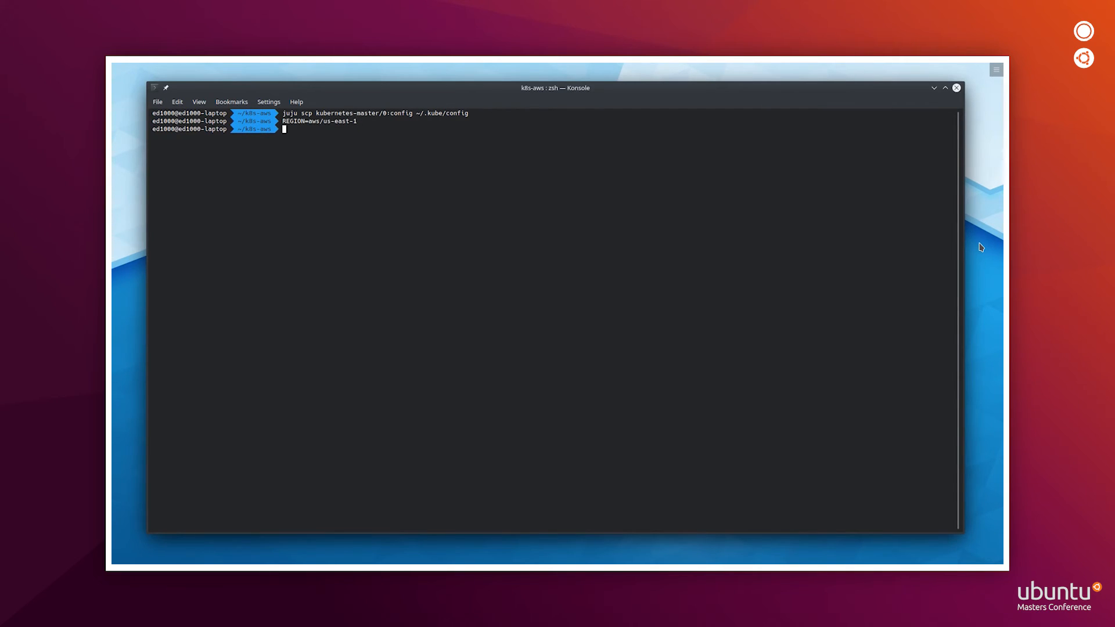
Register k8s-cloud from the kubeconfig in $REGION, bootstrap k8s-controller on it and add the osm model.
type("cat ~/.kube/config | juju add-k8s k8s-cloud")
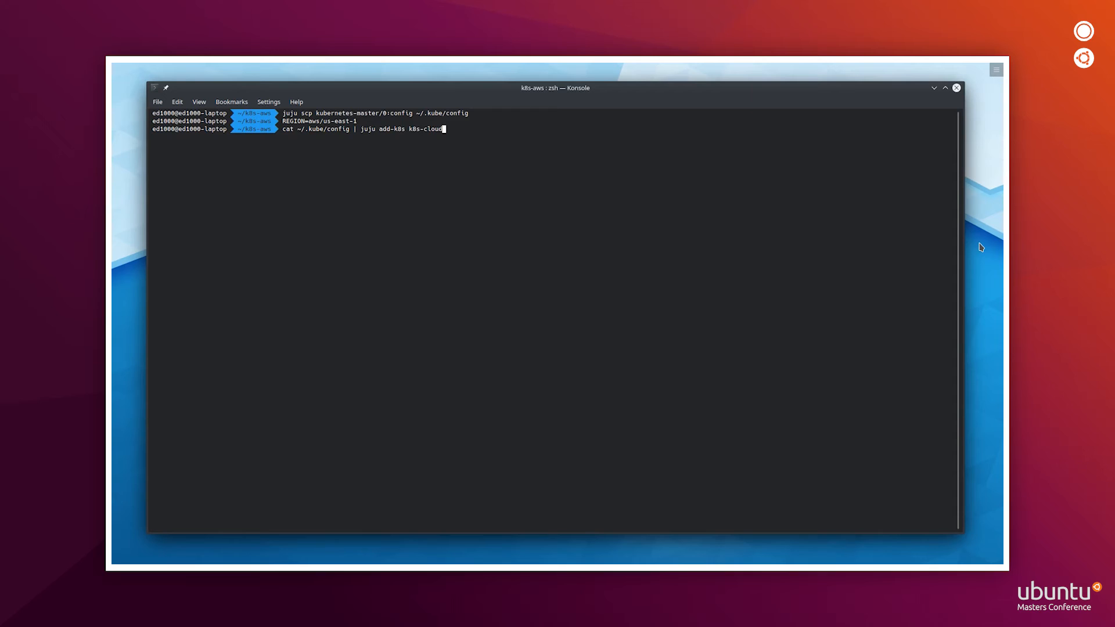
type("--local --region $REGION")
type("juju bootstrap k8s-cloud")
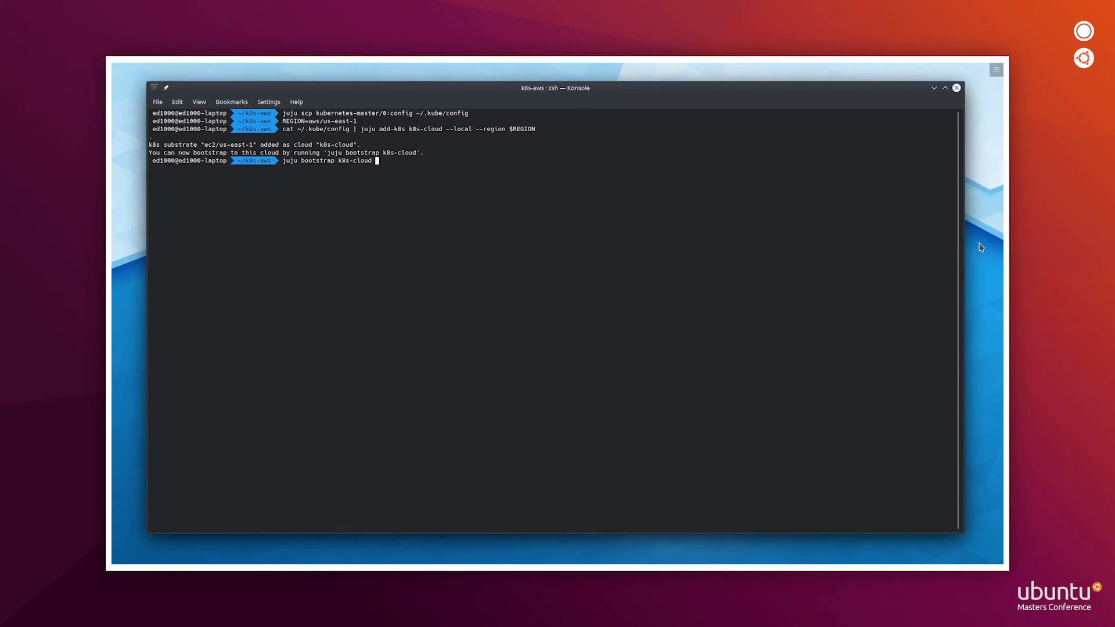
type(" k8s-controller")
key("Return")
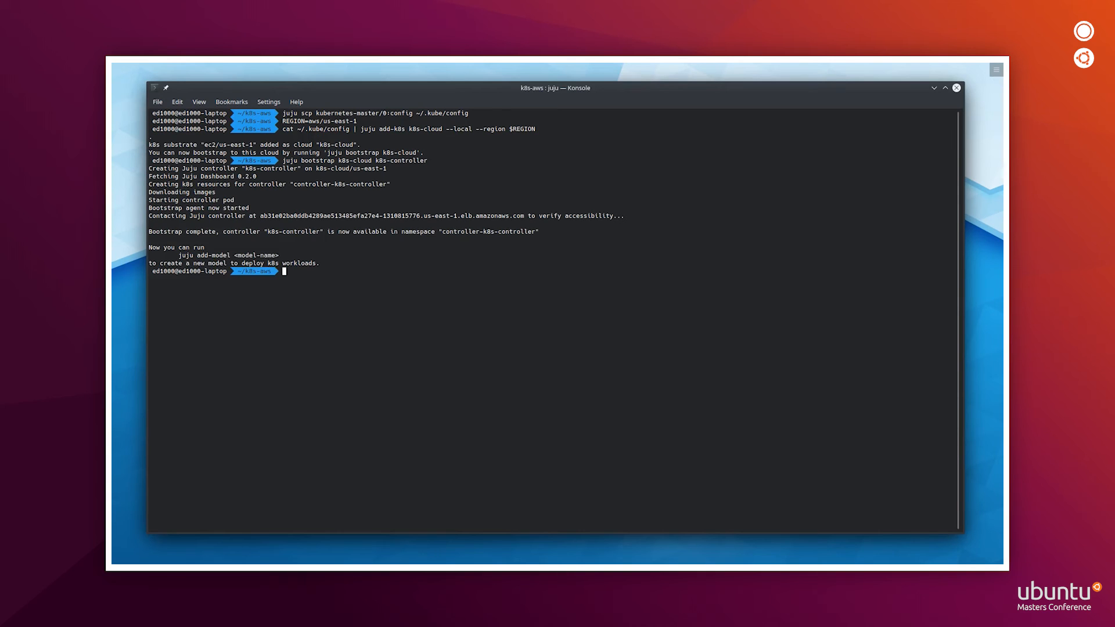
type("juju add-model osm")
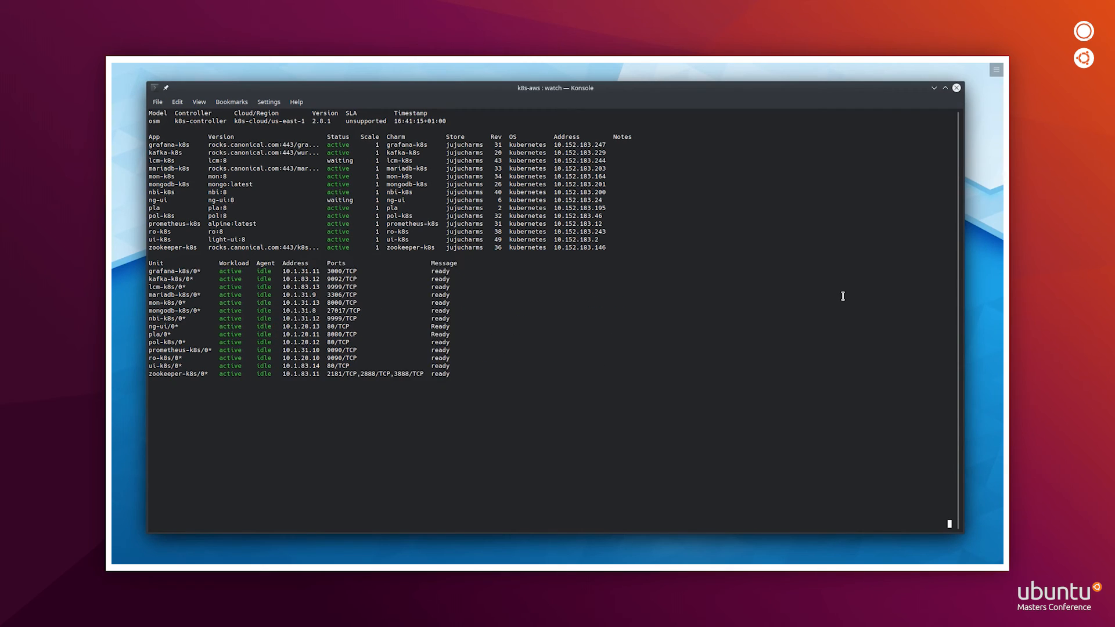
Check OSM with kubectl, list the folder, and upload cirros_vnf.tar.gz and cirros_2vnf_ns.tar.gz via osmclient.osm.
type("kubectl")
type("ll")
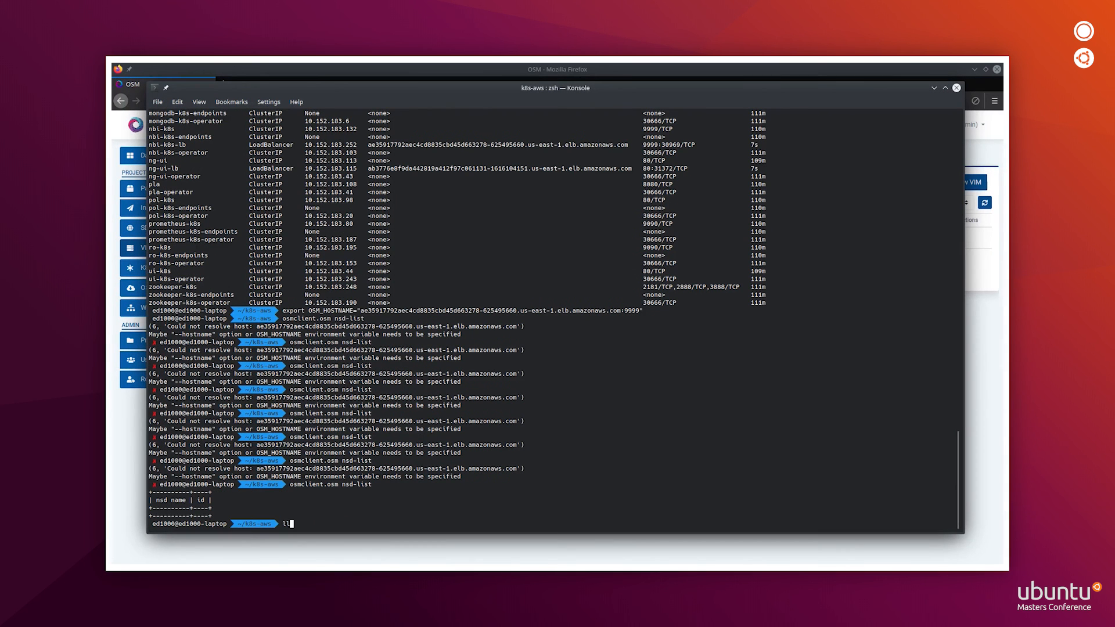
key("Return")
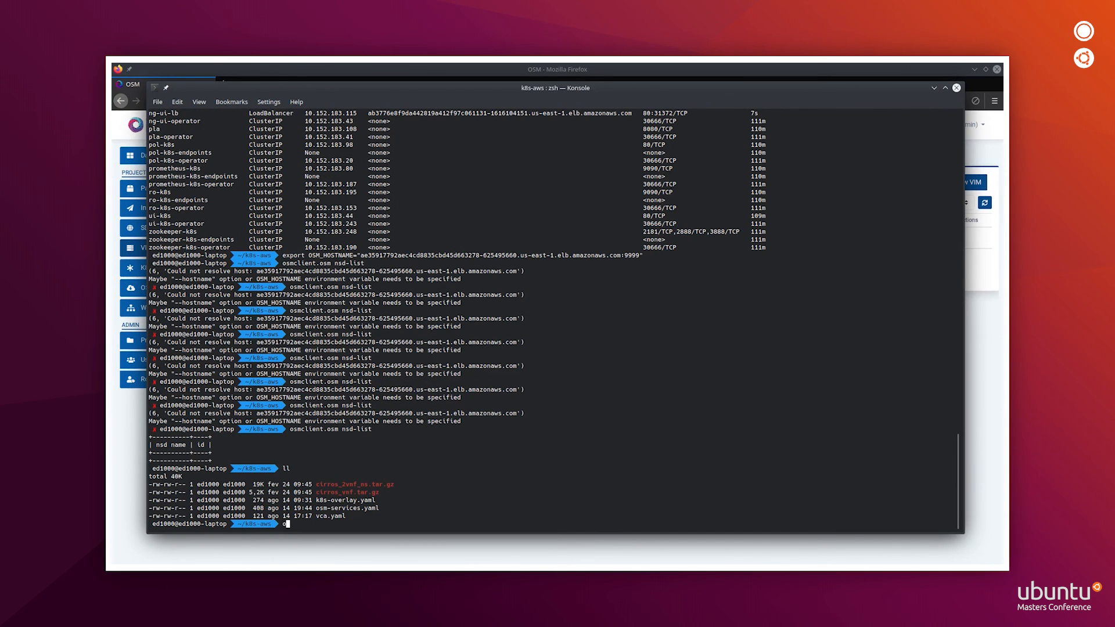
type("smclient.osm upload-package cir")
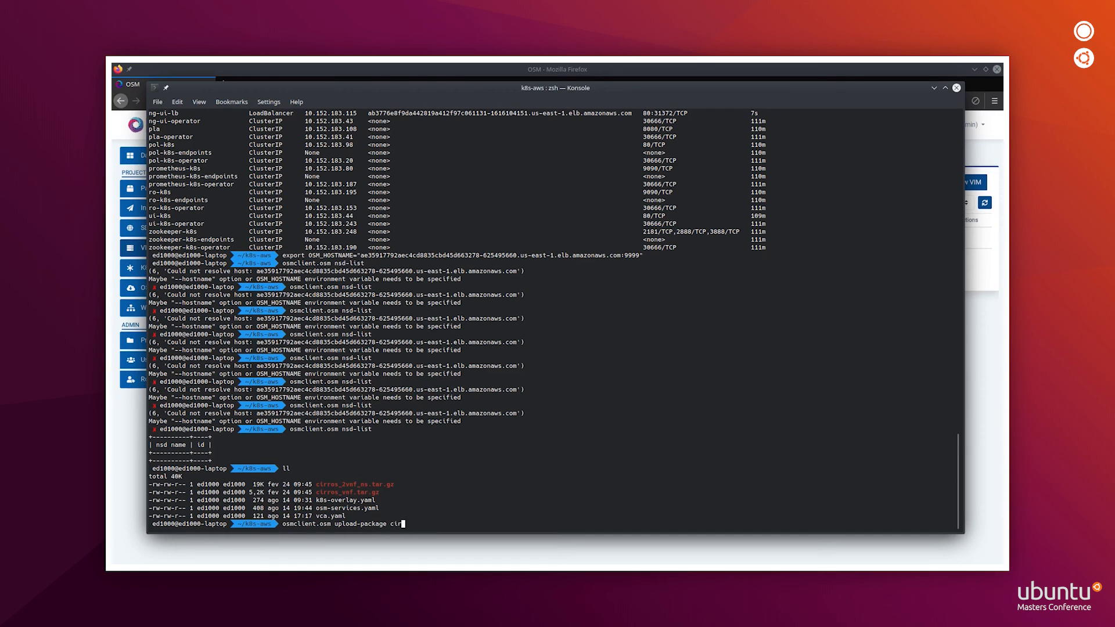
key("Return")
type("osmclient.osm upload-package cirros_2vnf_ns.tar.gz")
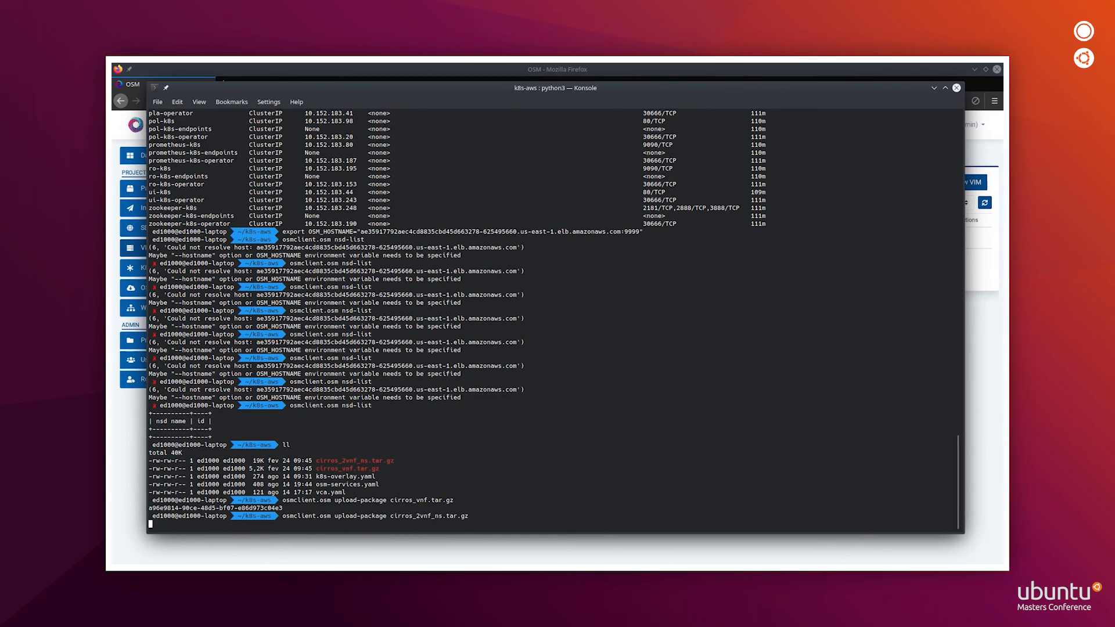
key("Return")
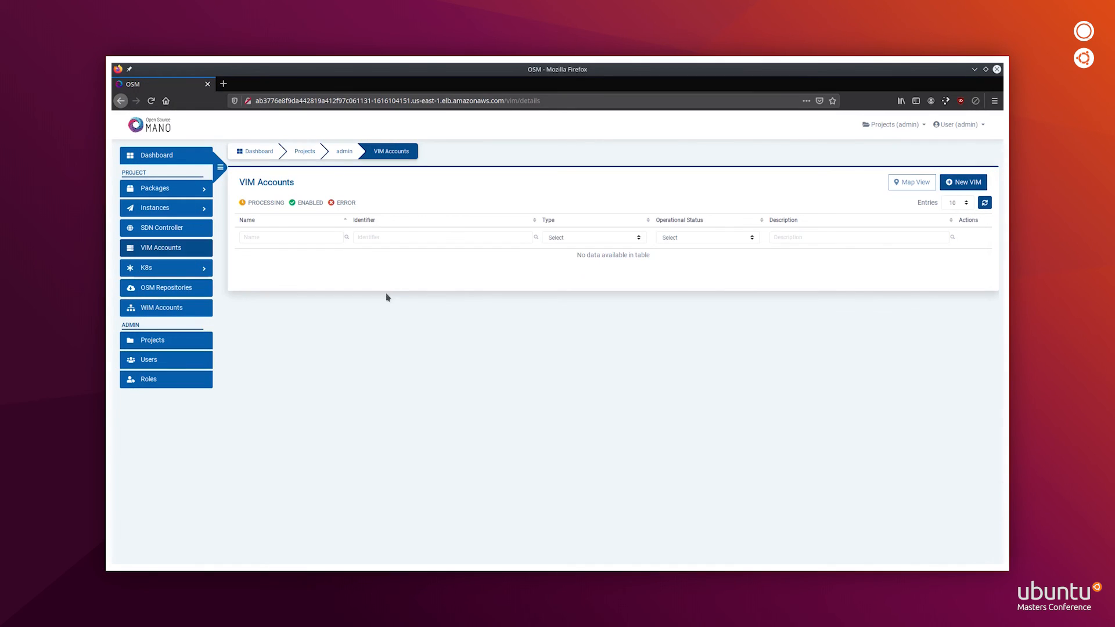
Show the cirros_2vnf_ns NS package's topology of two cirros VNFs in the composer.
left_click(155, 188)
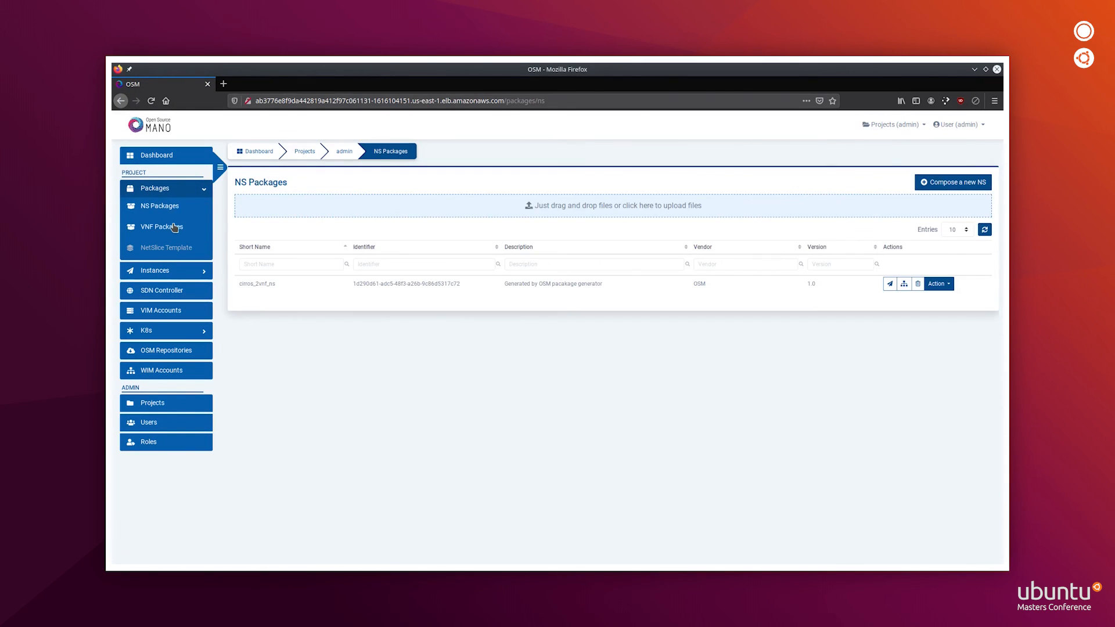
mouse_move(904, 284)
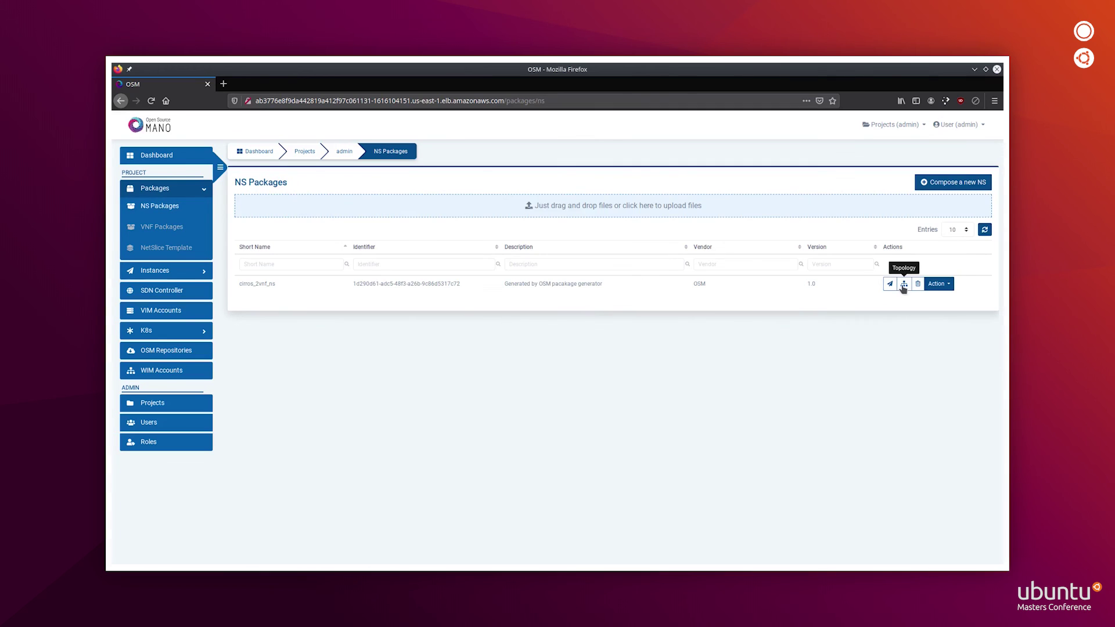
left_click(904, 283)
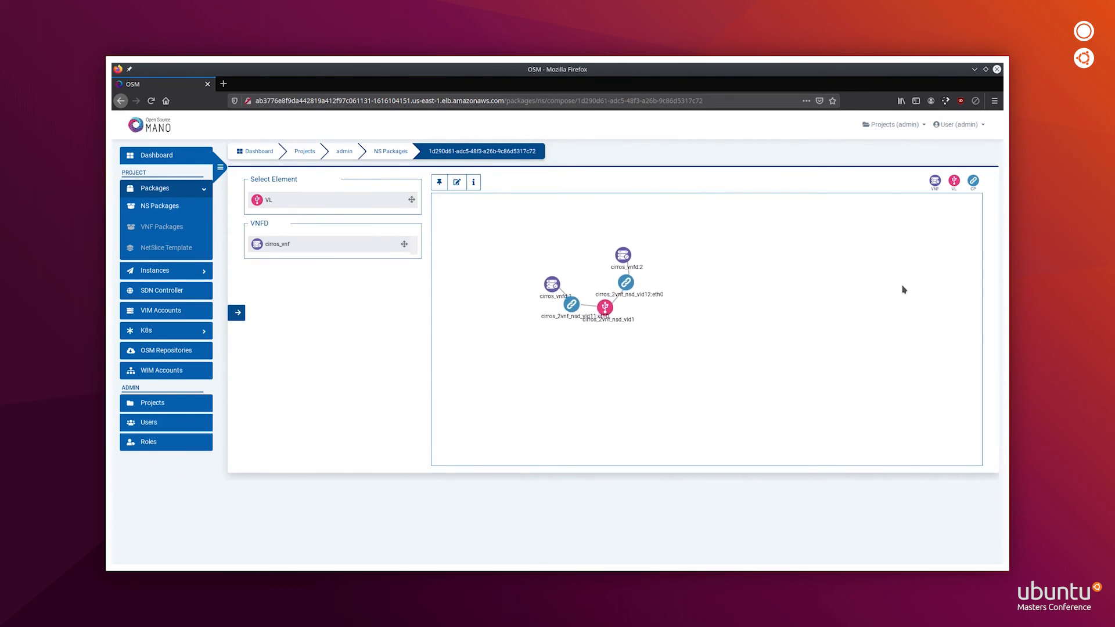